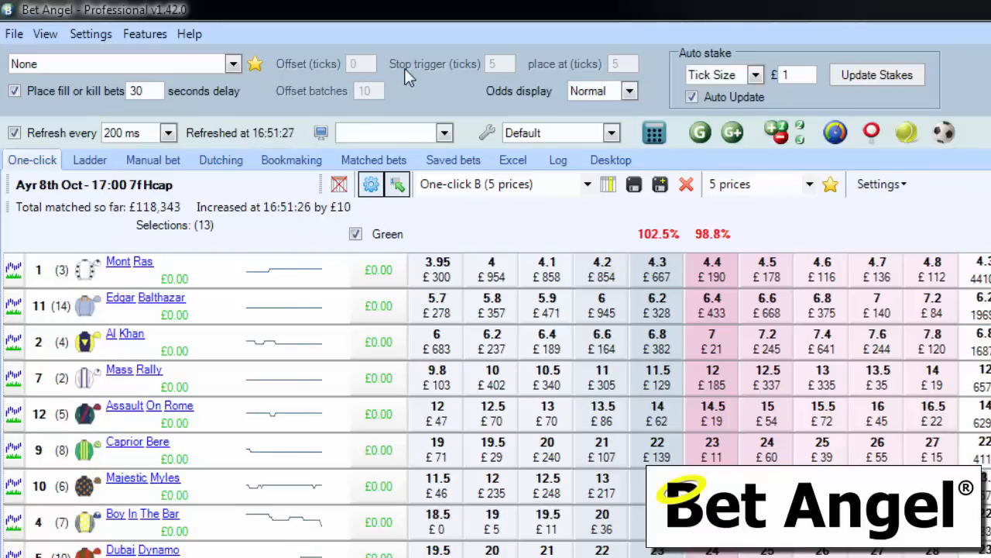
mouse_move(182, 108)
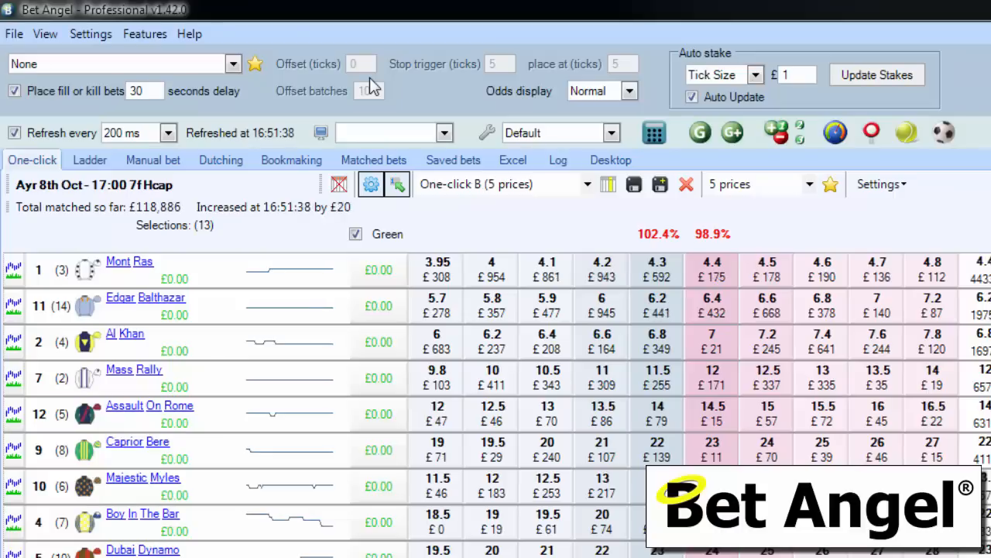
- Try Offset bet and Stop with a stop trigger of 20, then switch to Offset bet with greening
click(233, 64)
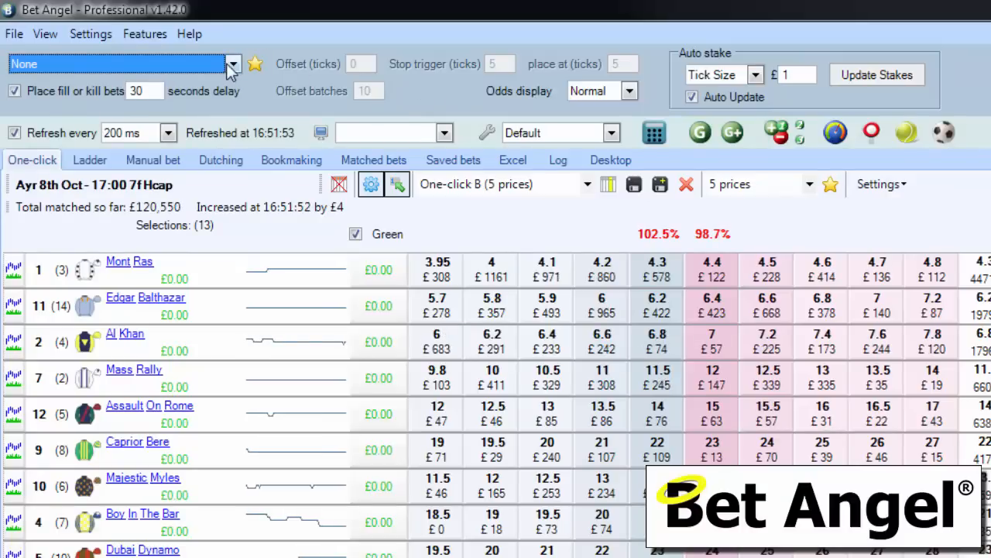
click(232, 64)
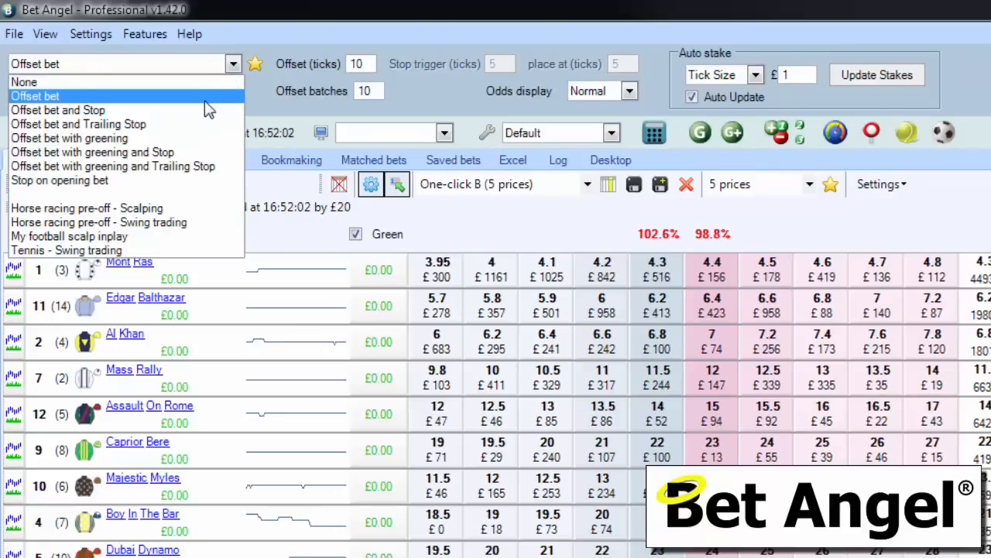
click(57, 110)
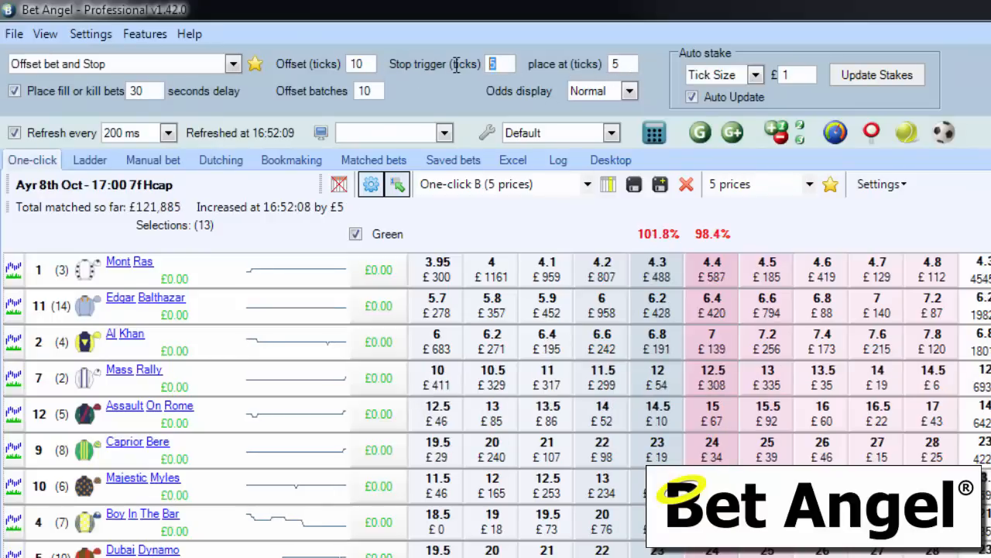
text(20)
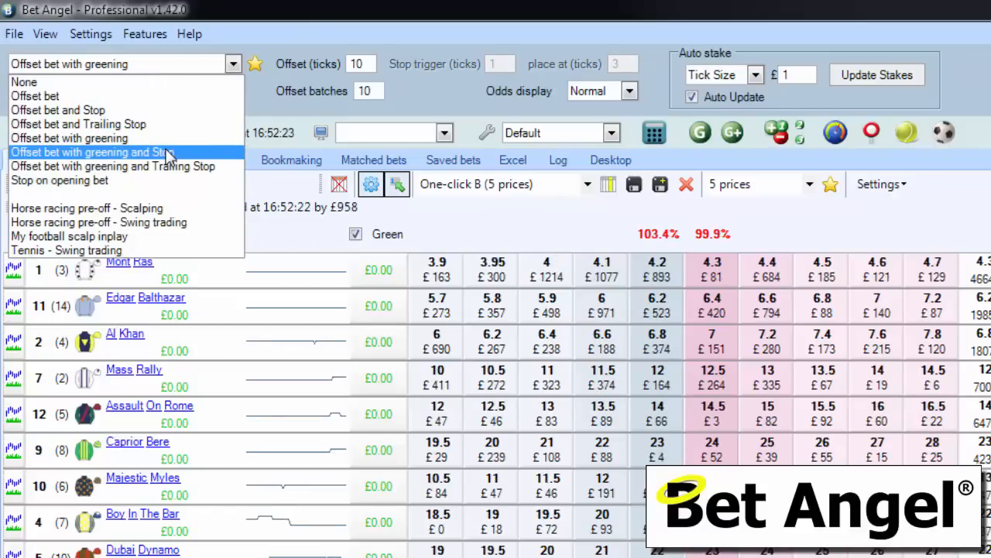
click(68, 138)
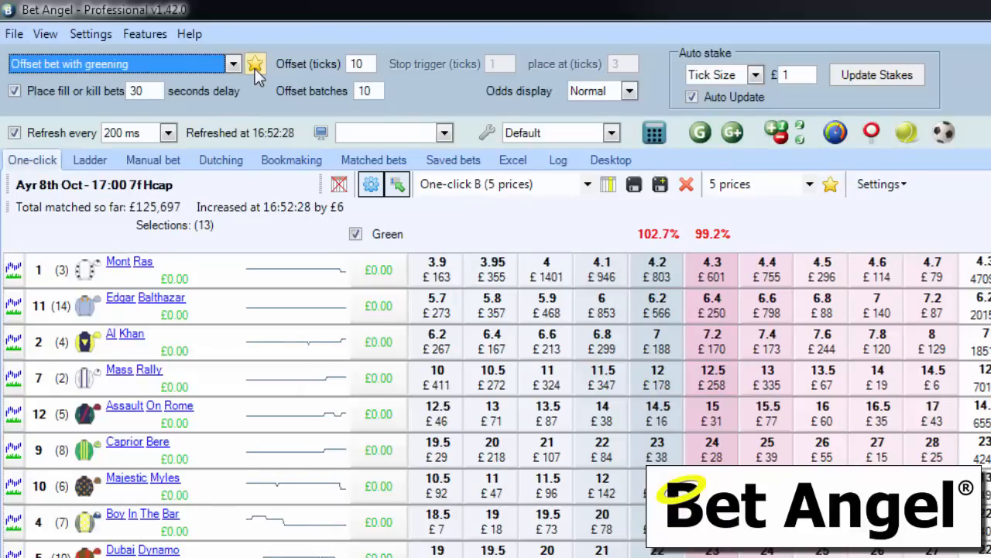
- Show the offset mode list with its saved settings and the Global Settings star icon
click(233, 63)
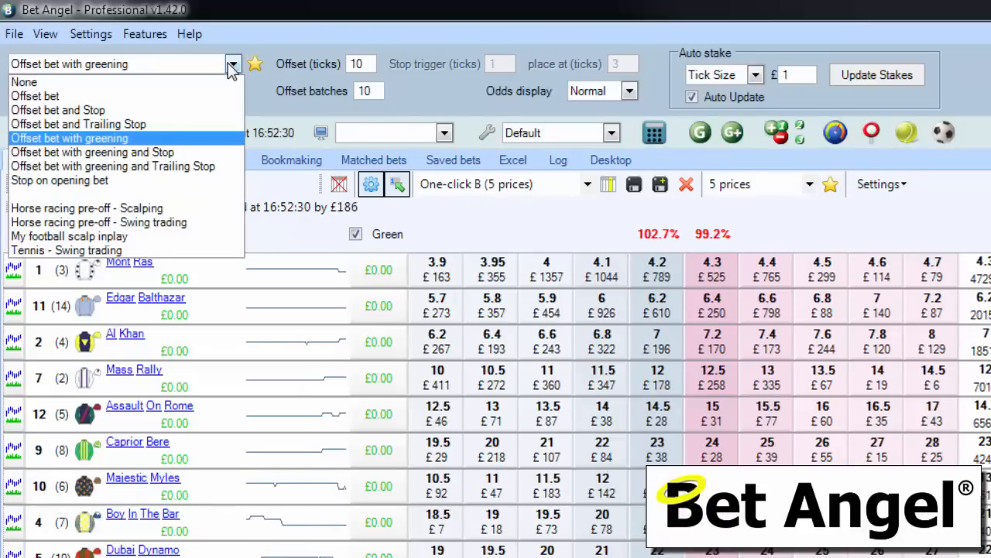
mouse_move(192, 208)
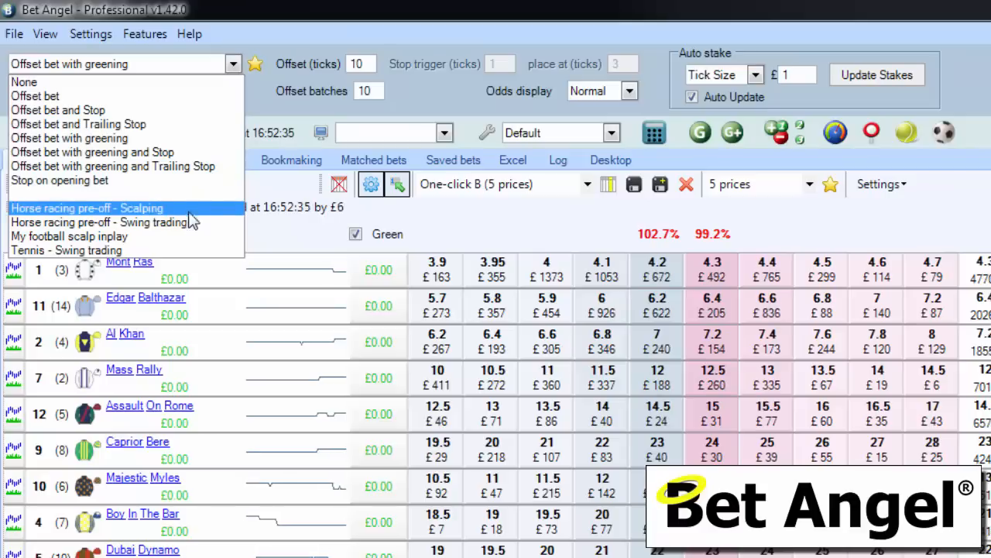
mouse_move(179, 247)
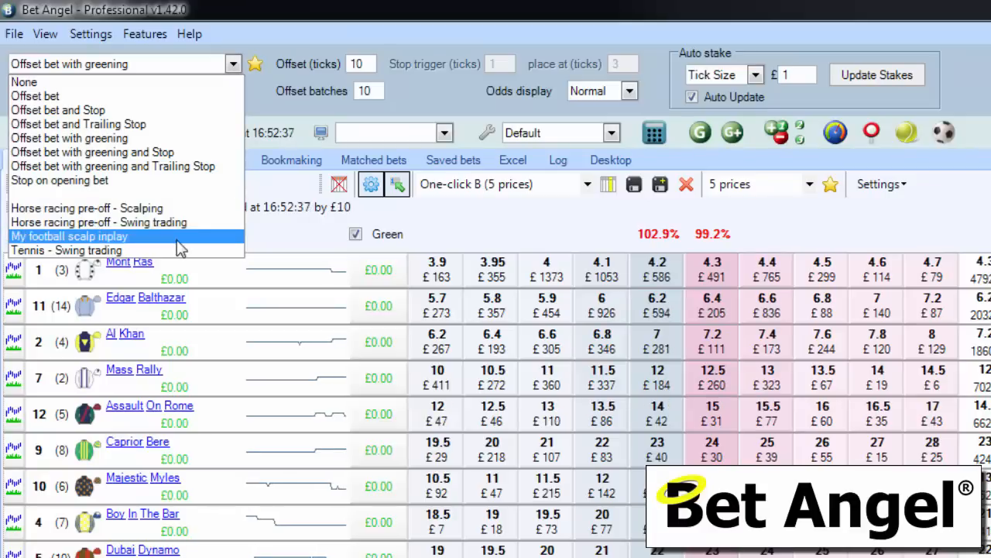
mouse_move(170, 255)
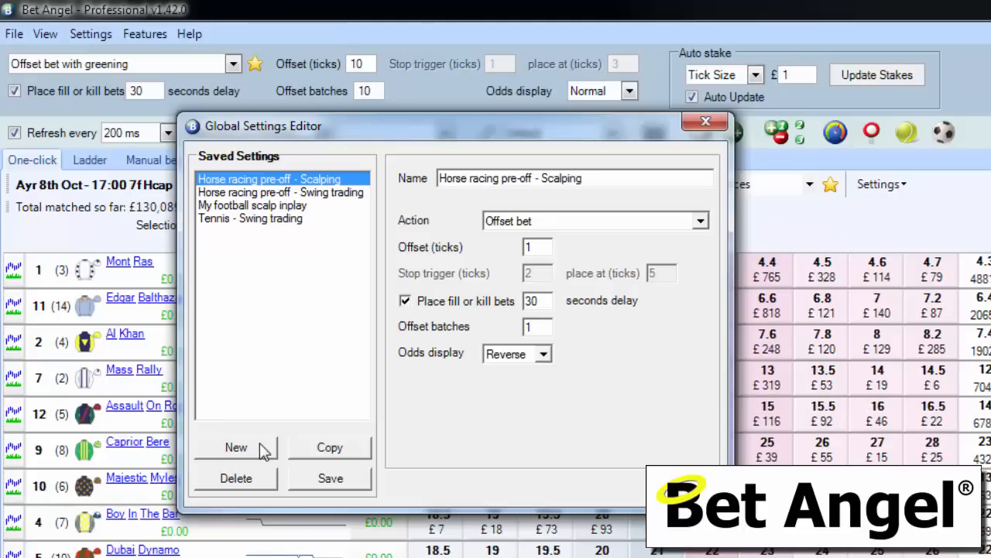
- Add a blank saved setting named 'My demonstration of this global settings area'
click(235, 446)
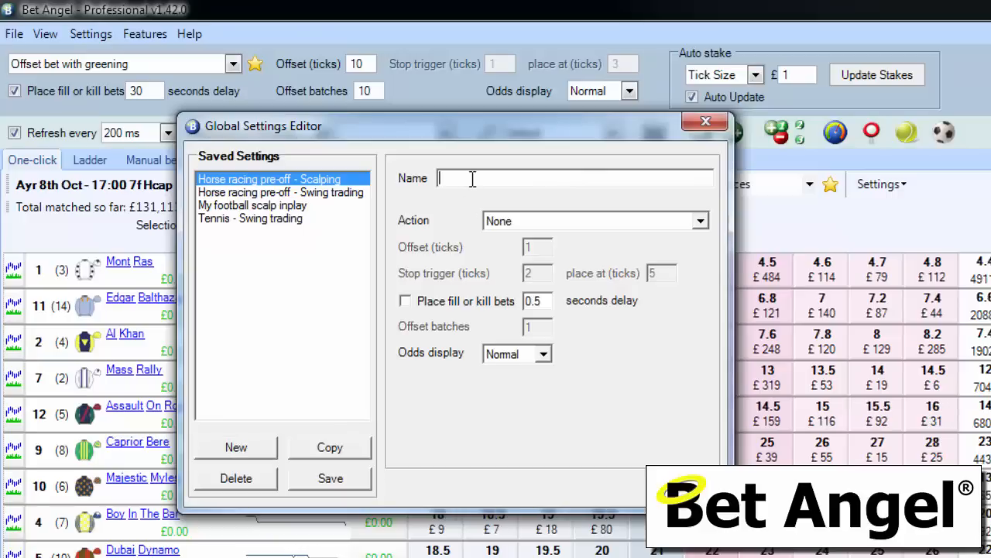
text(My demonstr)
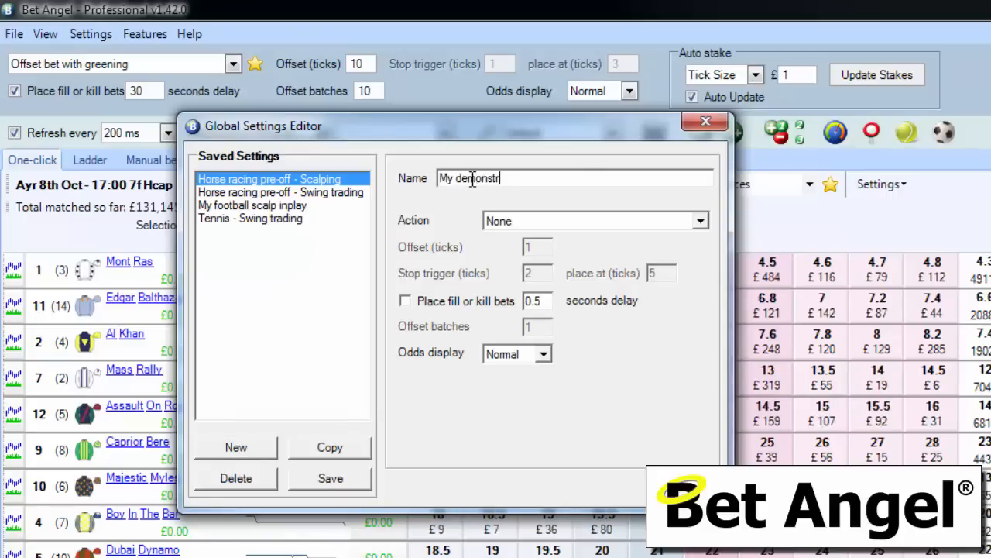
text(ation of this)
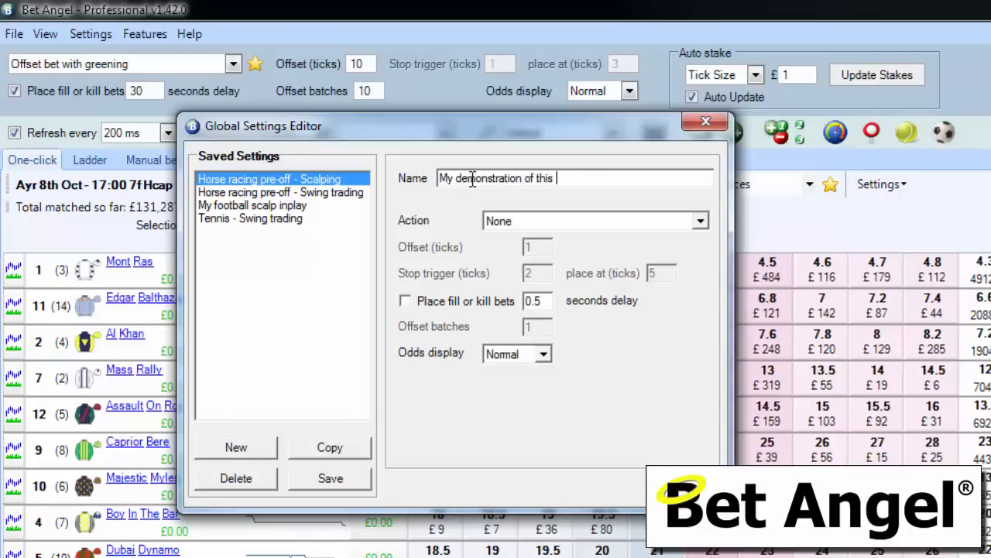
text(global)
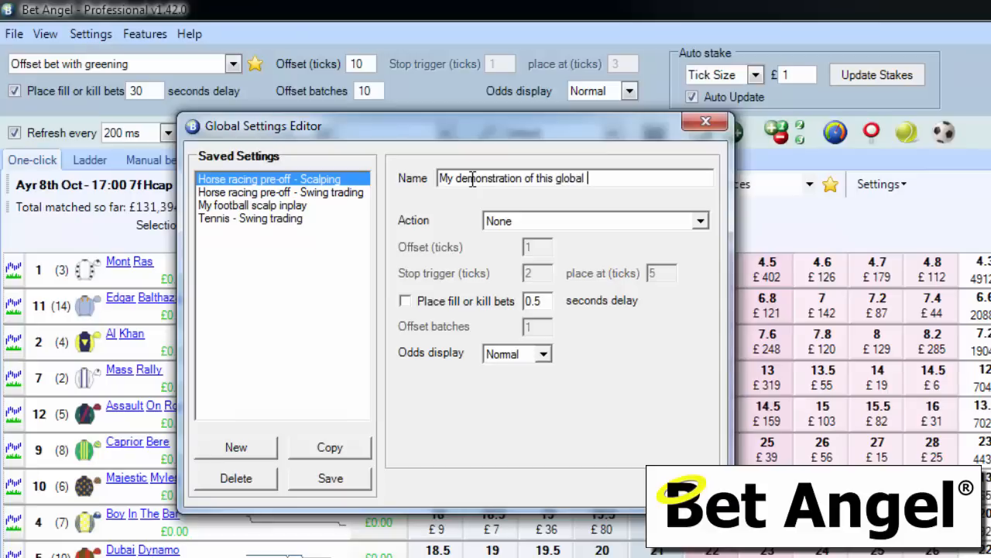
text(settings ar)
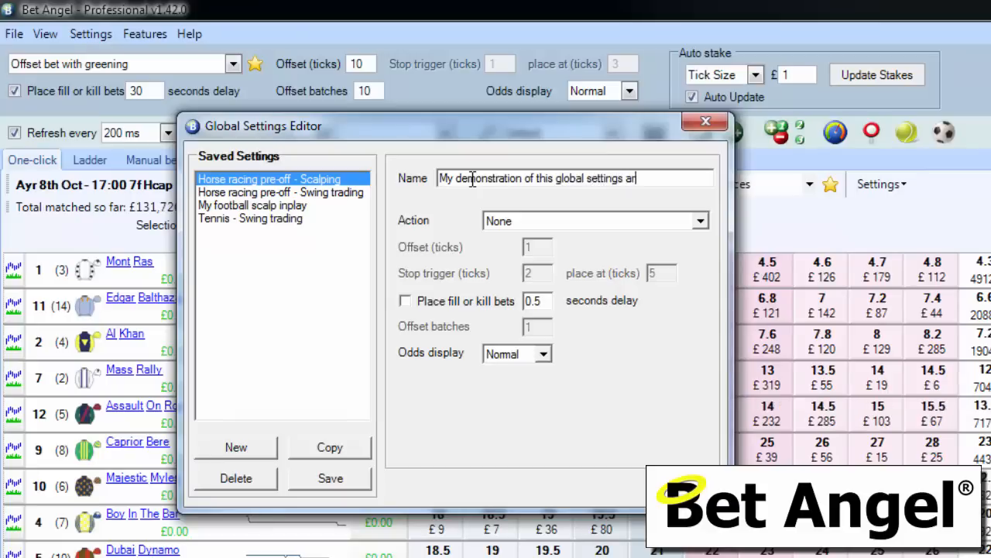
text(ea)
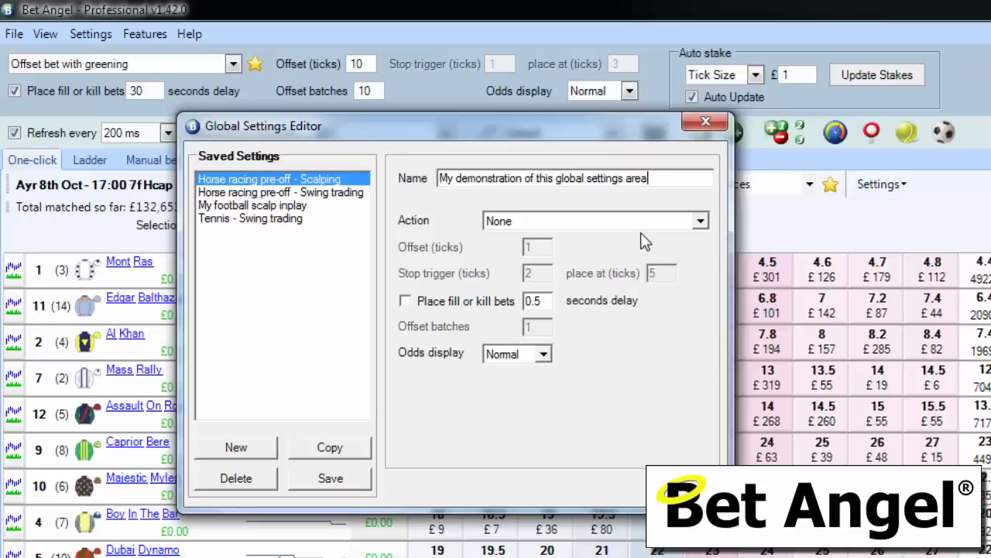
- Make its action Offset bet with trailing stop, offset 50, trigger 5, place at 10, fill-or-kill after 30 seconds
click(698, 220)
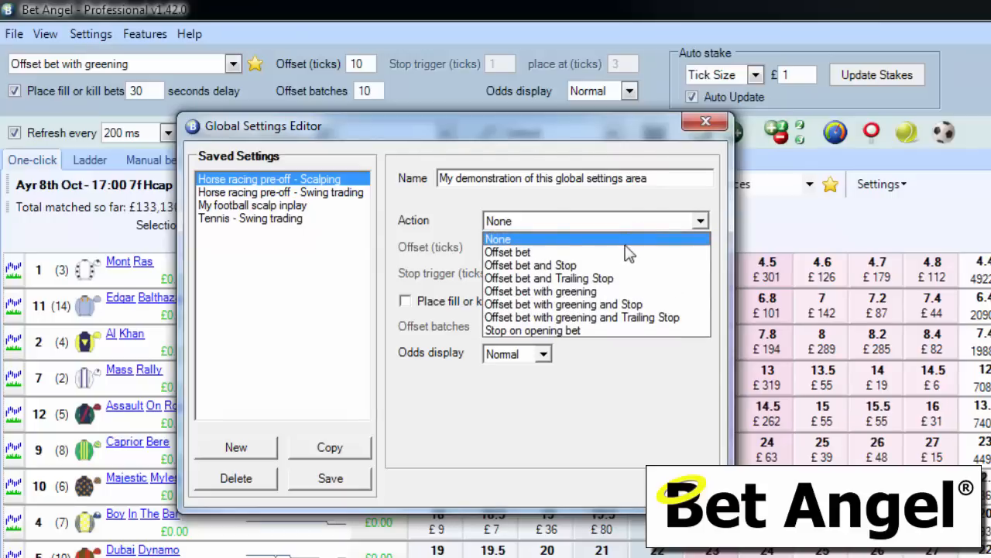
click(549, 279)
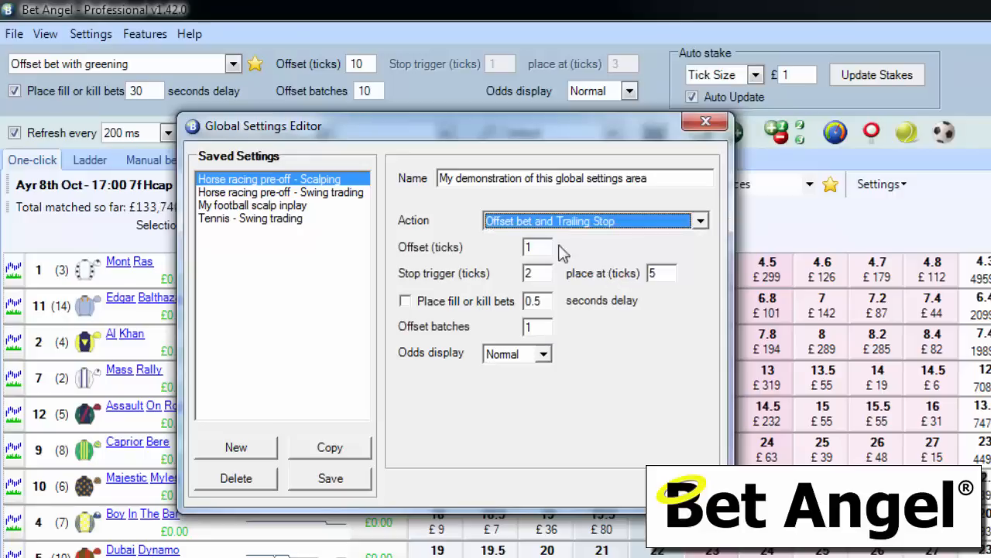
click(536, 246)
text(50)
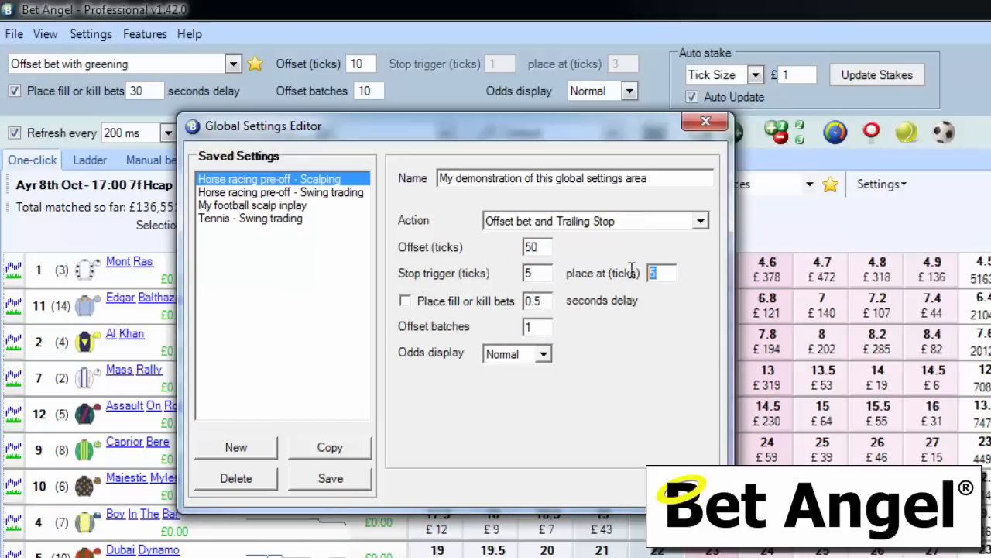
text(10)
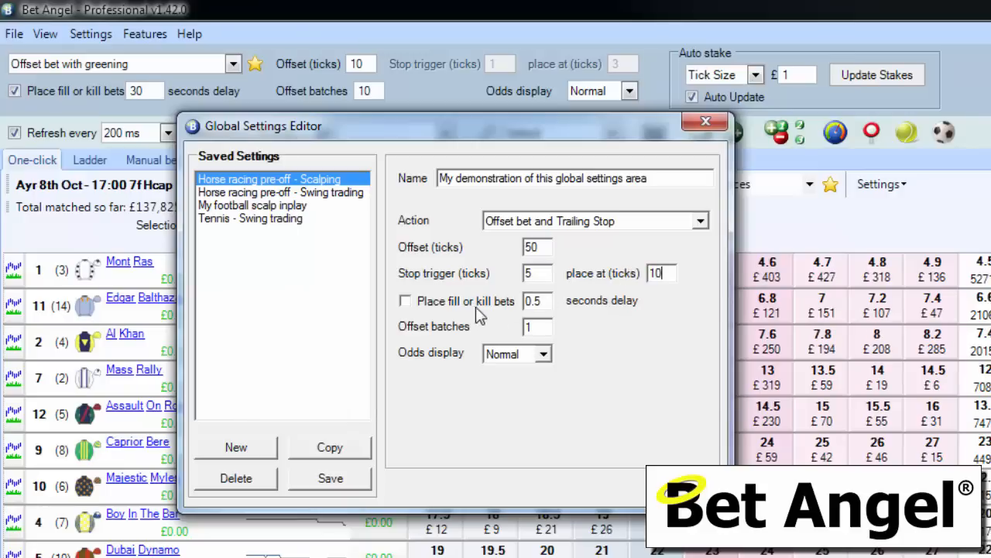
click(406, 300)
text(30)
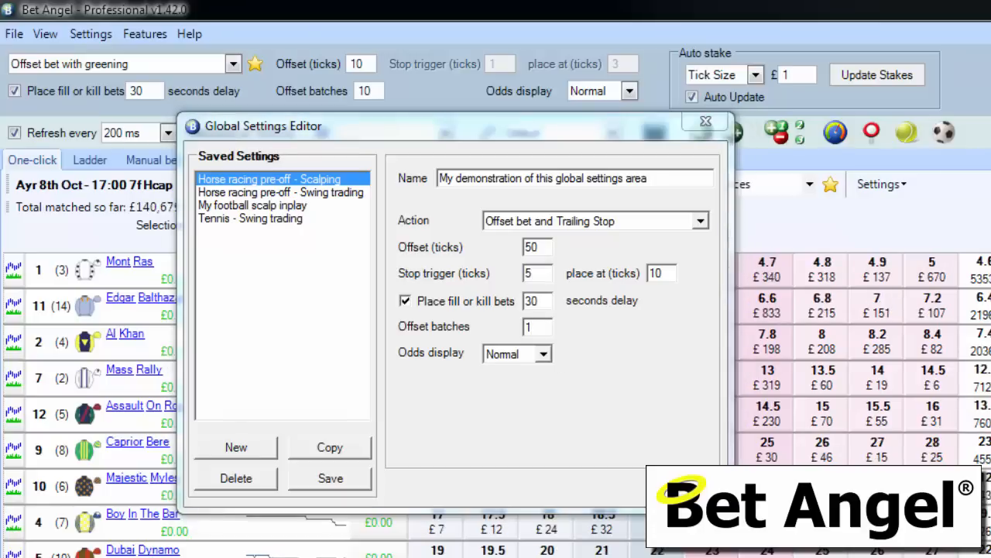
- Preview the Scalping and Swing trading presets, then apply the new demonstration setting
click(236, 63)
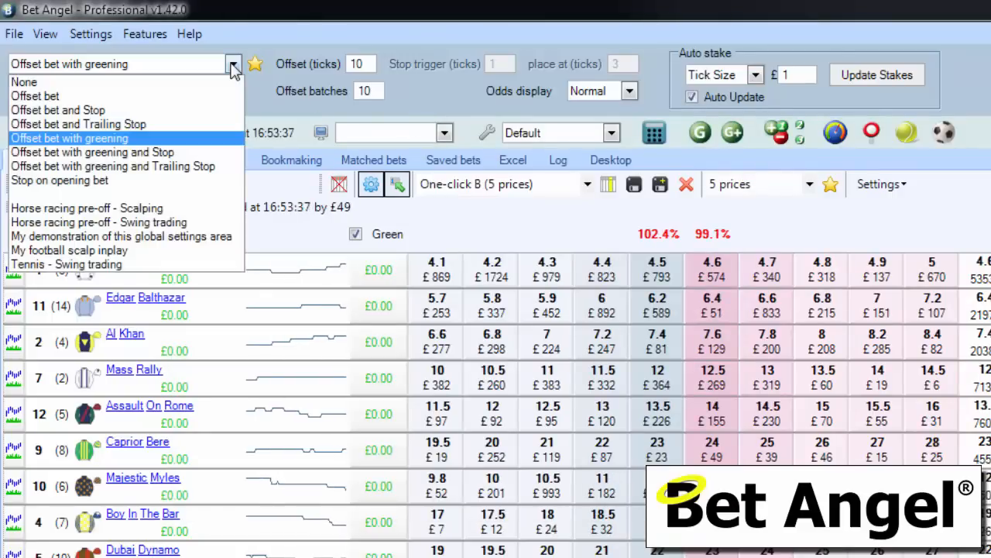
mouse_move(170, 247)
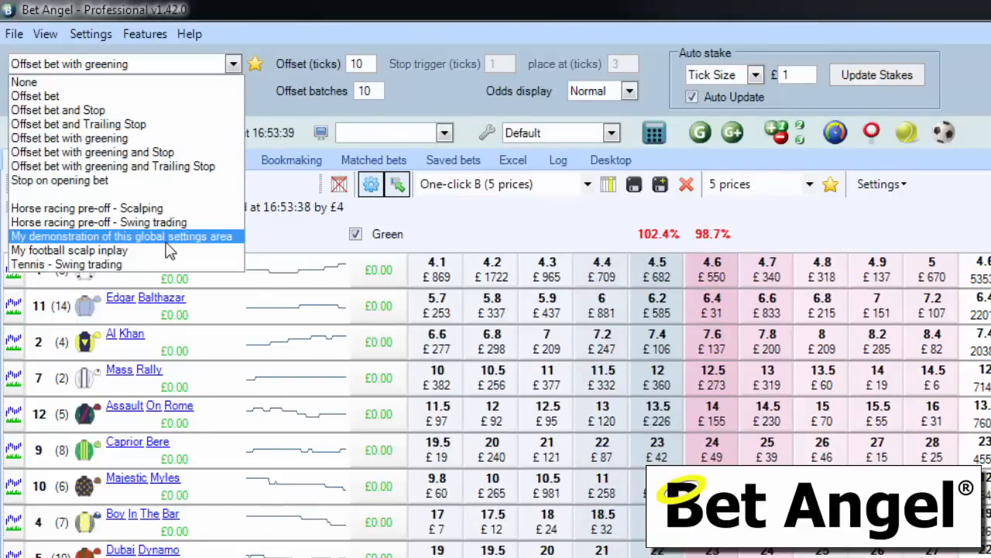
click(87, 208)
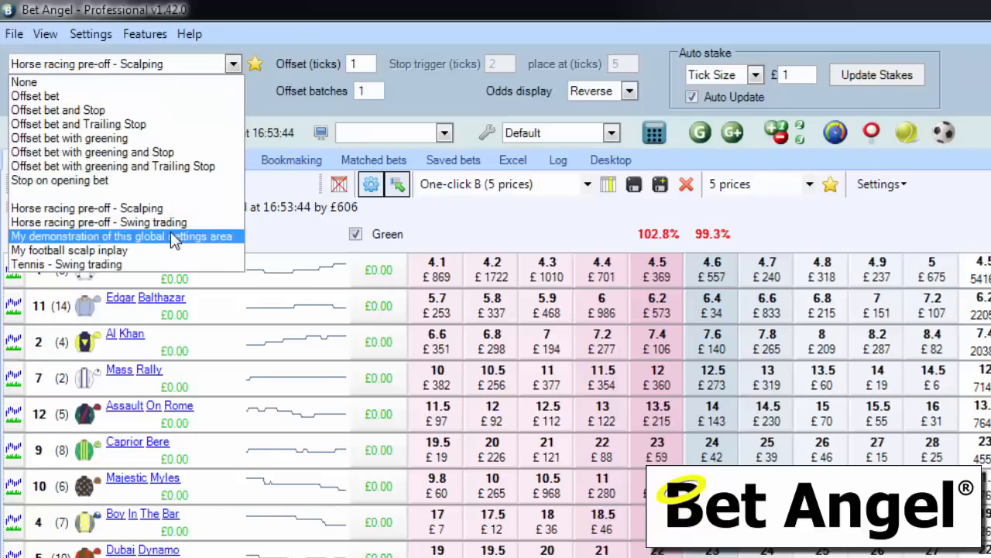
click(96, 223)
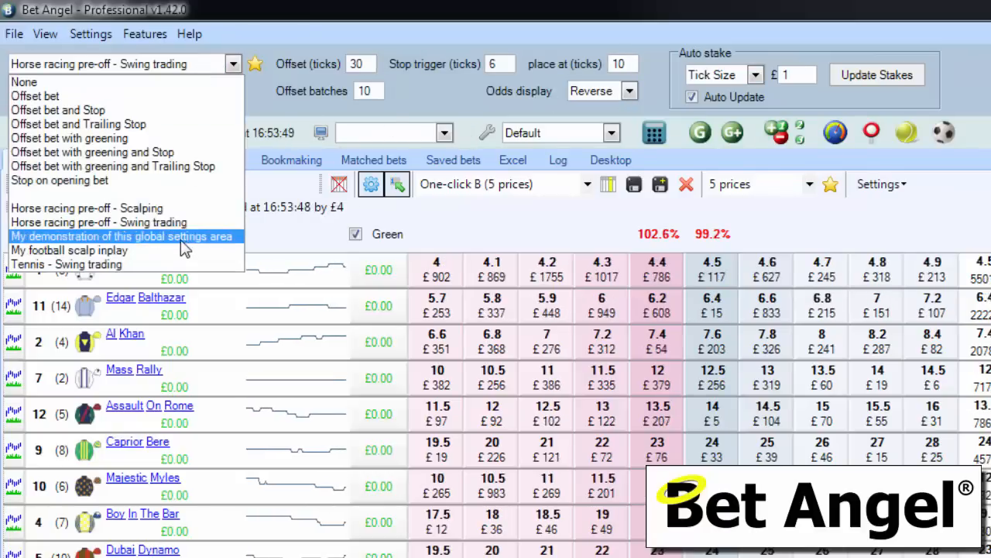
click(124, 236)
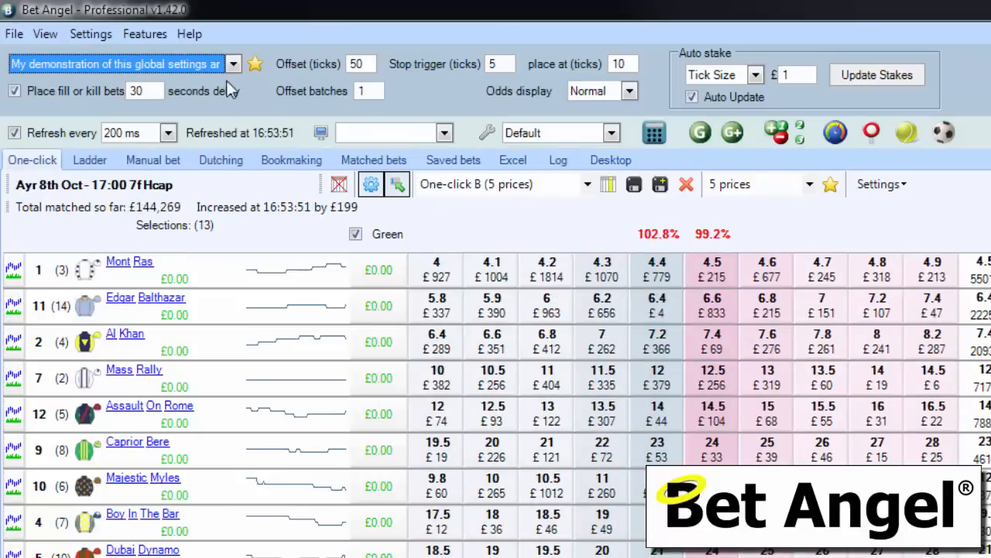
- Switch through the Scalping preset and settle on plain Offset bet
click(232, 64)
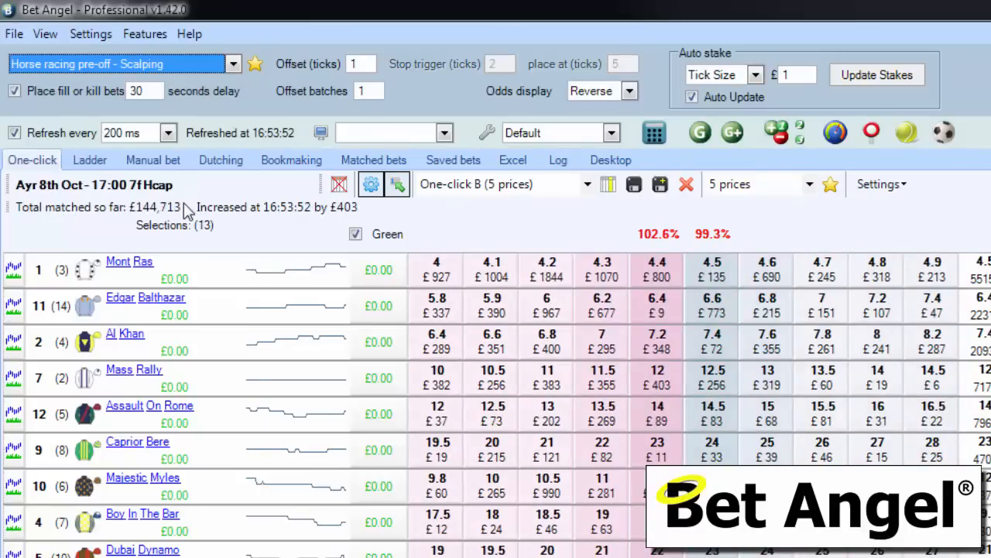
click(232, 63)
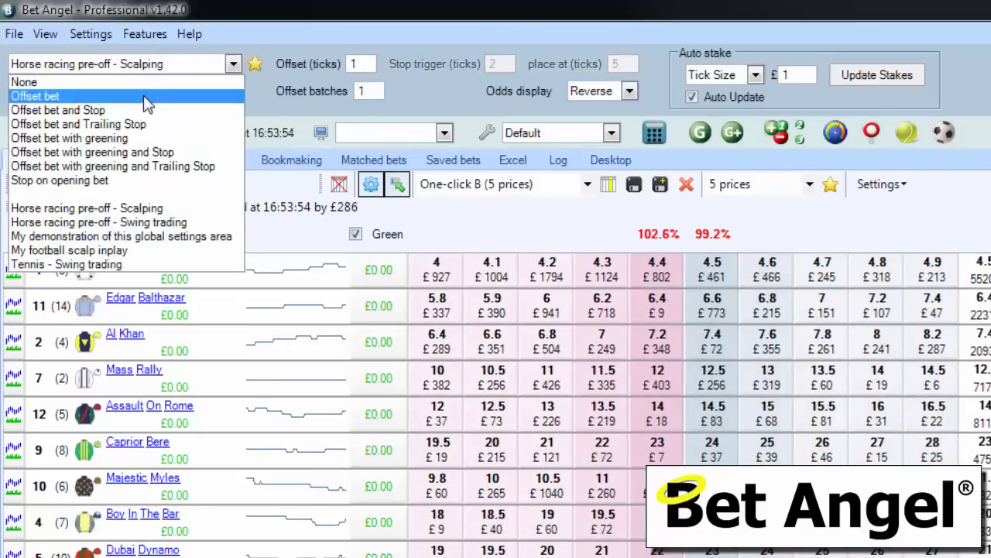
click(34, 96)
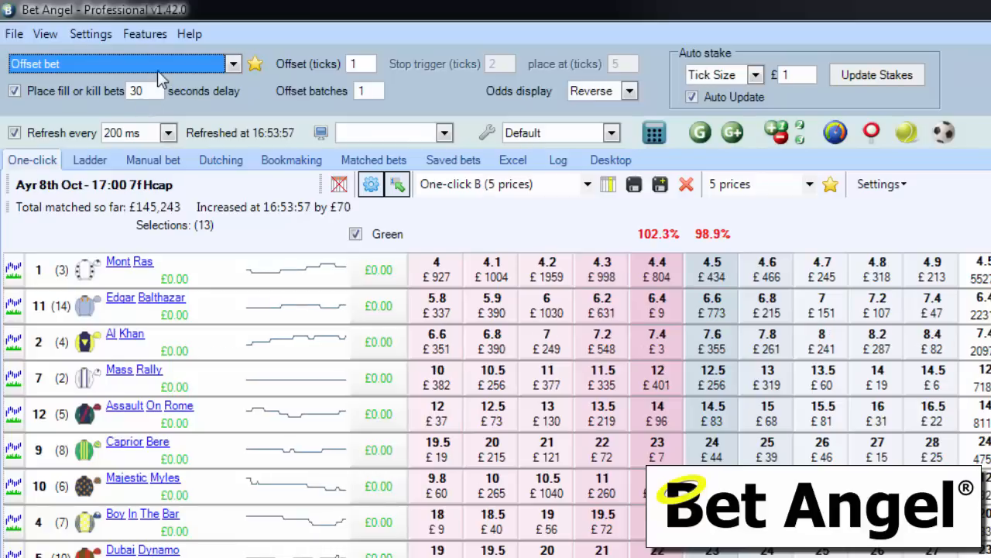
click(234, 63)
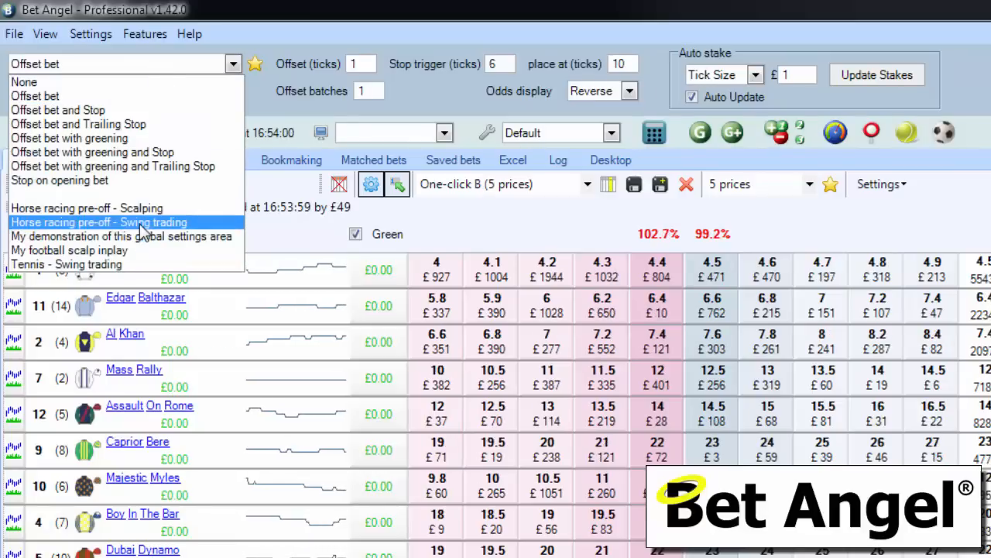
click(99, 223)
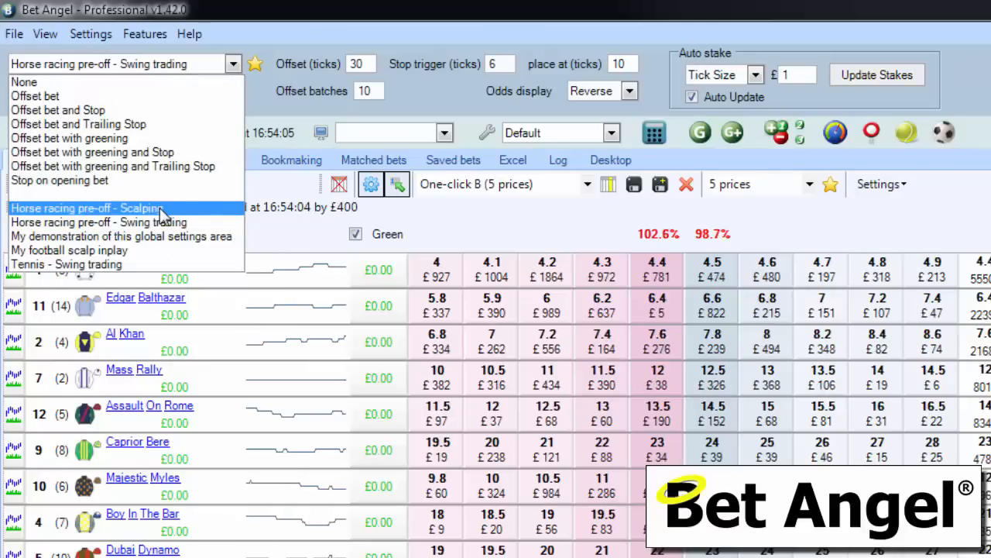
click(87, 207)
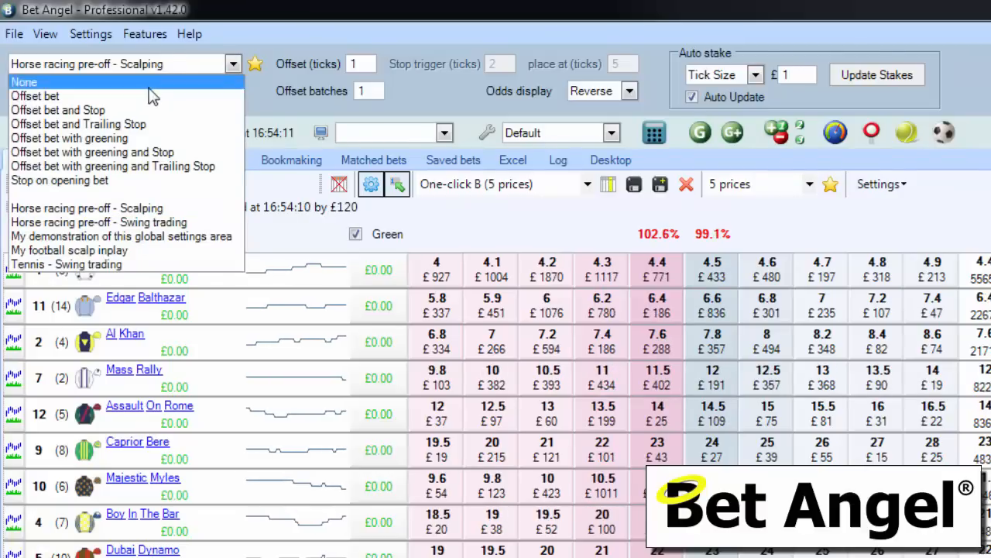
click(34, 96)
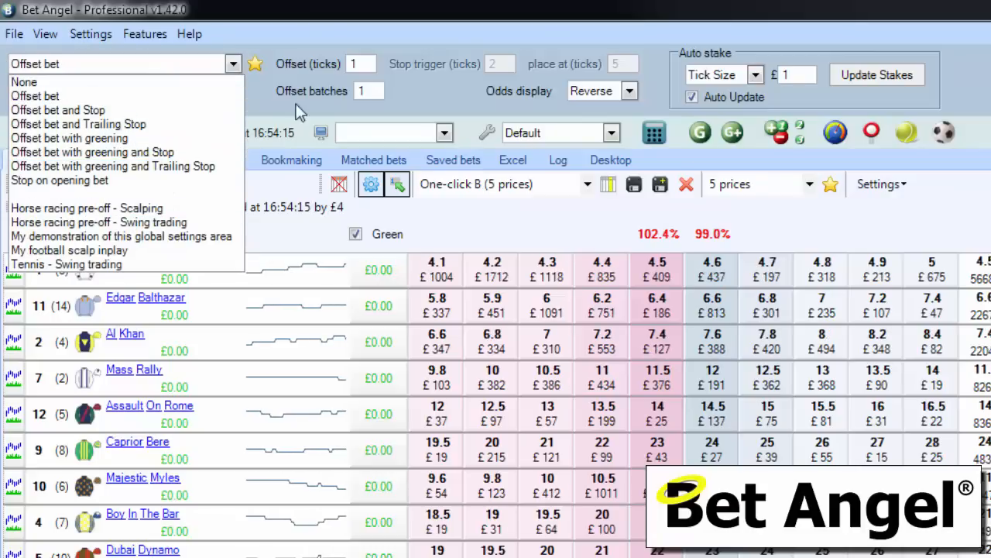
click(45, 96)
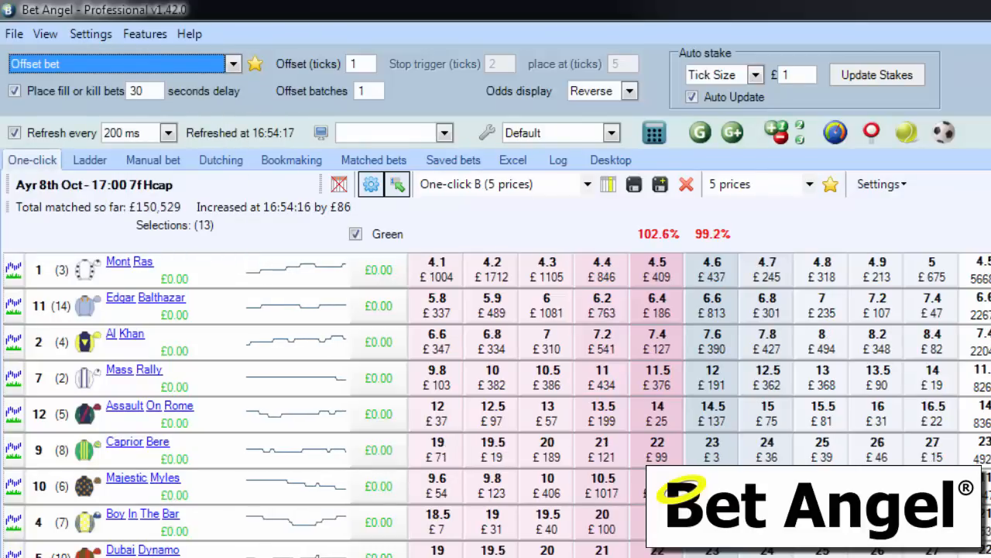